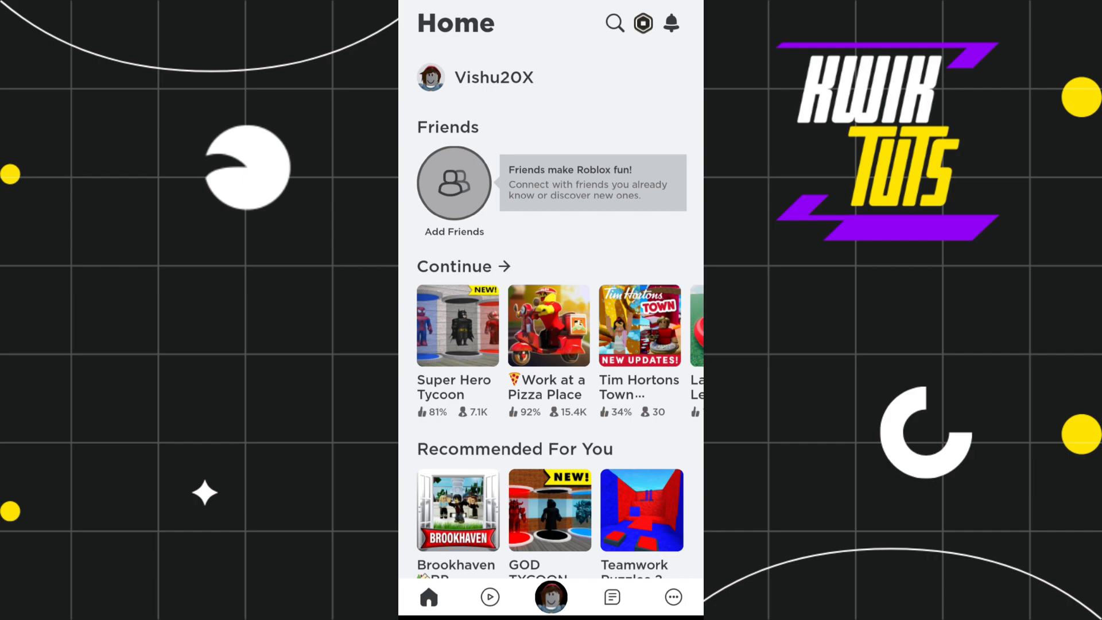
# Step: Go to the More page and scroll to the Settings, Help and About options
pyautogui.click(673, 597)
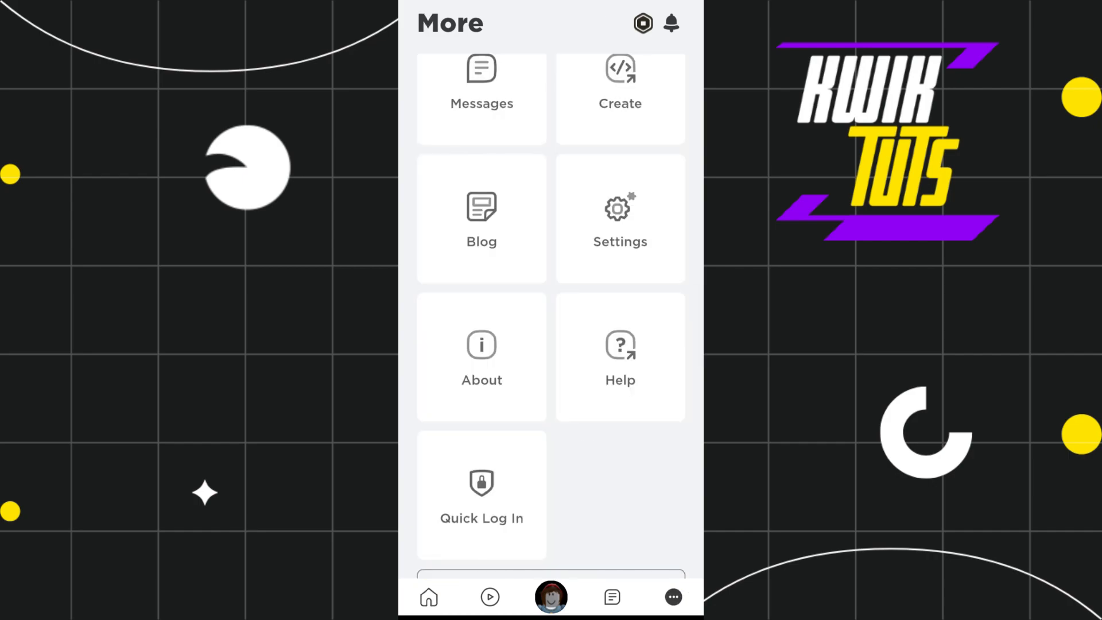
pyautogui.scroll(3)
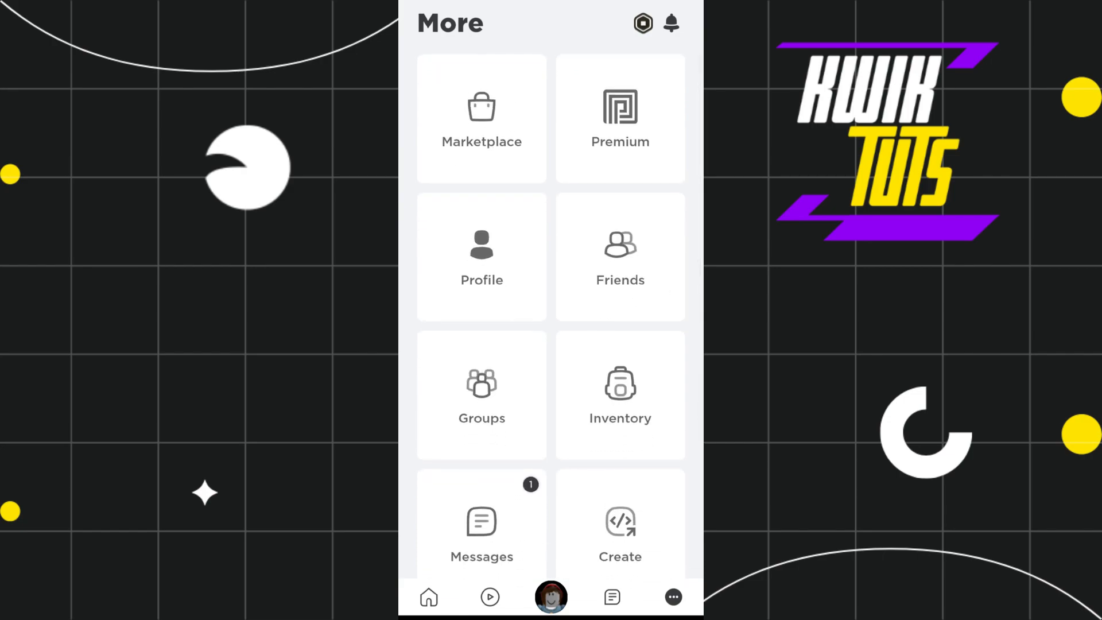
pyautogui.scroll(-3)
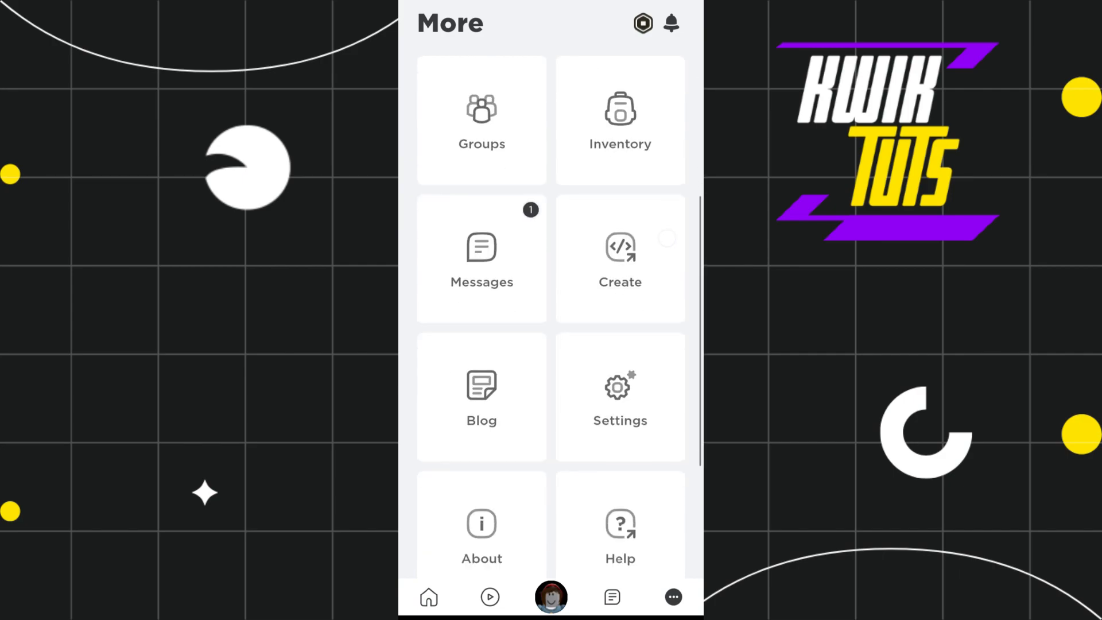
pyautogui.scroll(-3)
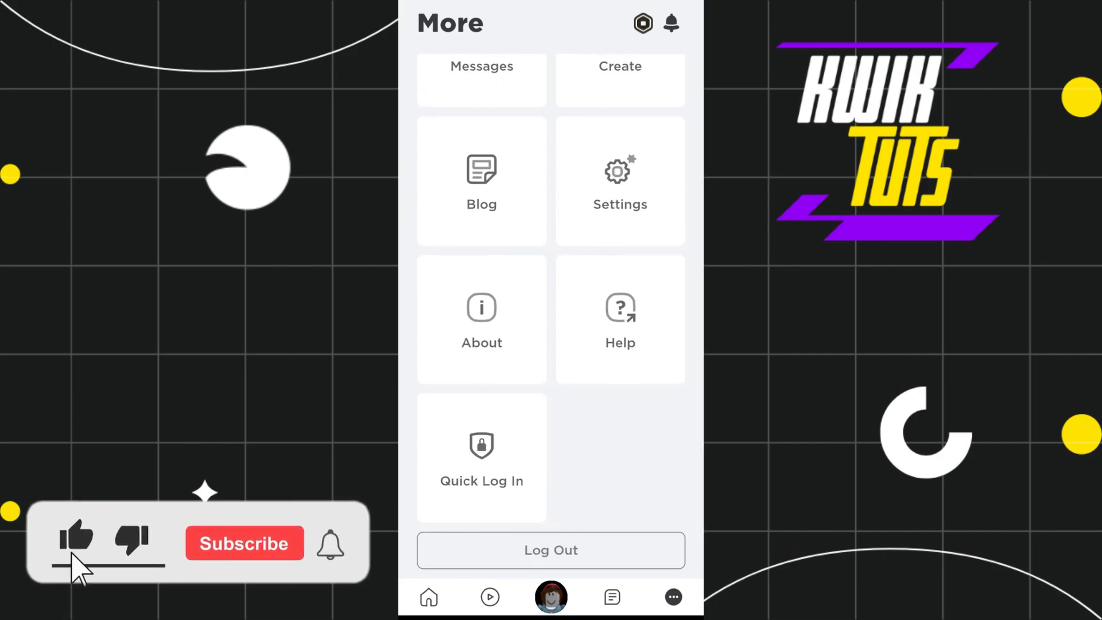
pyautogui.click(243, 543)
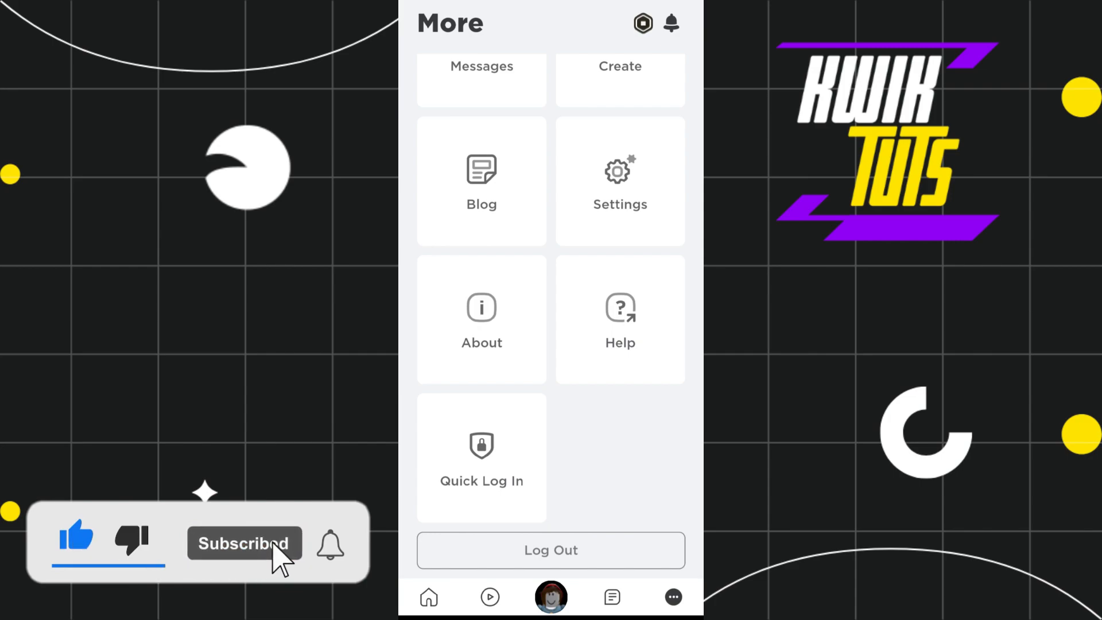
pyautogui.click(618, 181)
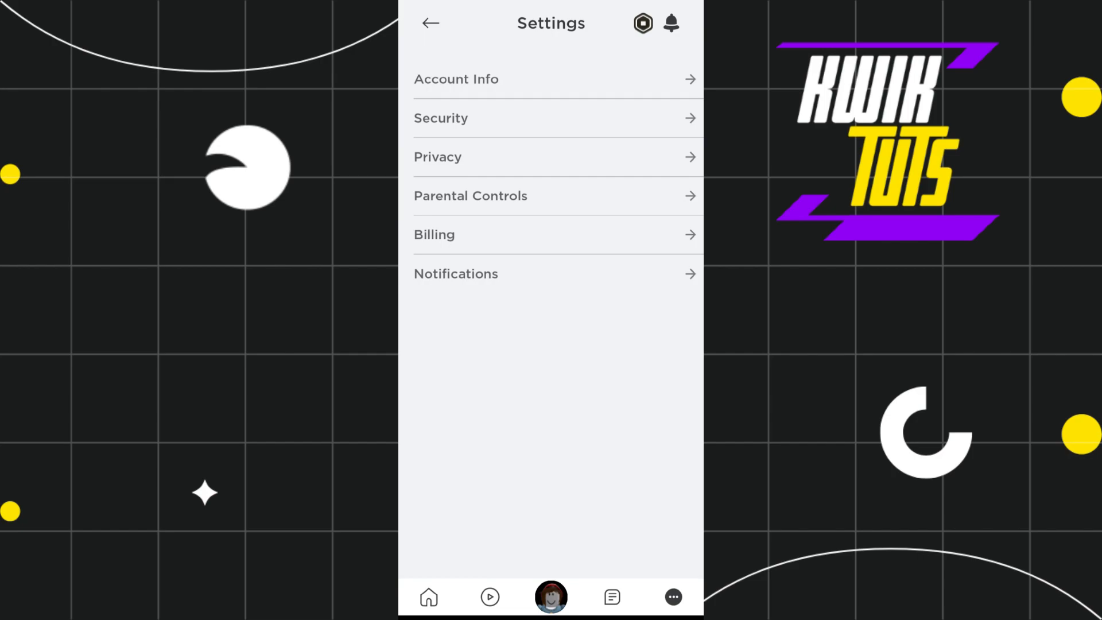
pyautogui.click(429, 23)
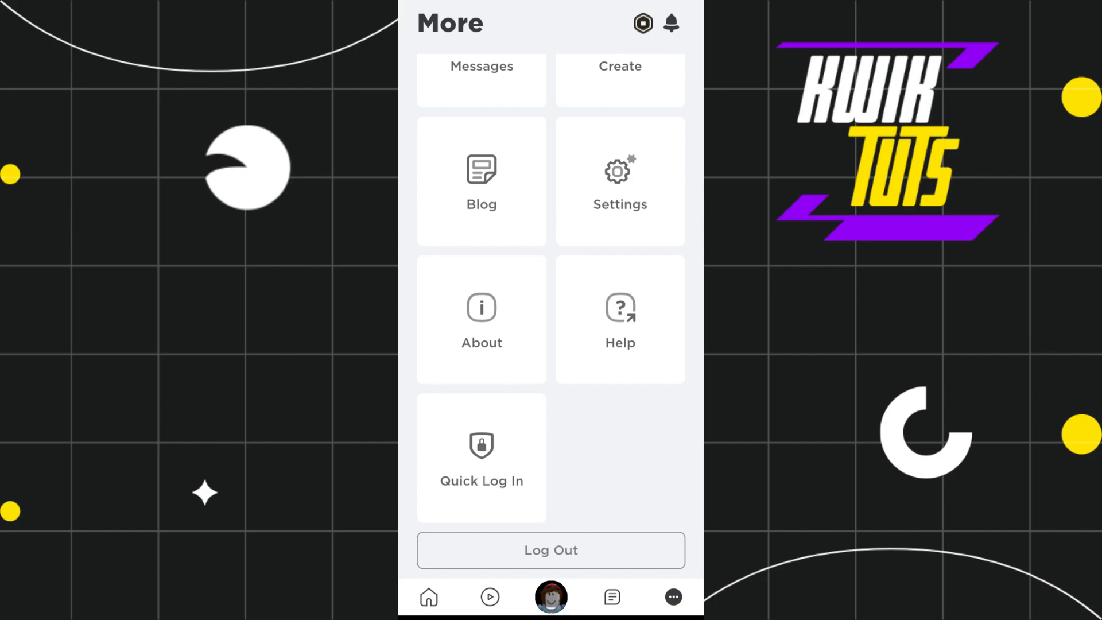
# Step: In the Help centre, search the articles for 'How do i change' to list changing-related suggestions
pyautogui.click(619, 318)
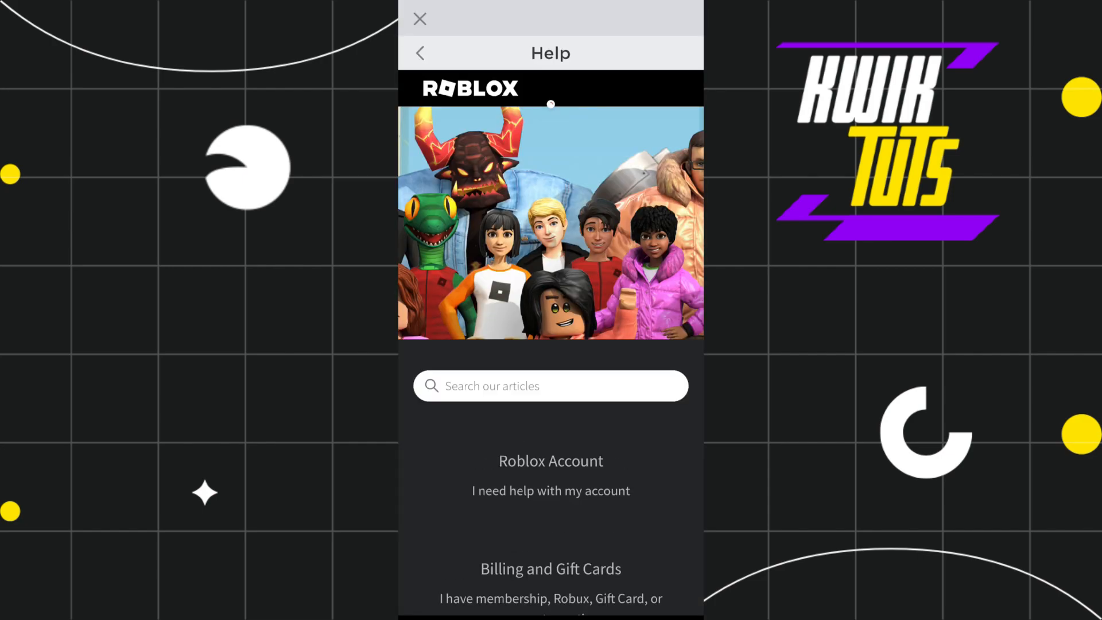
pyautogui.click(550, 386)
pyautogui.write('How do')
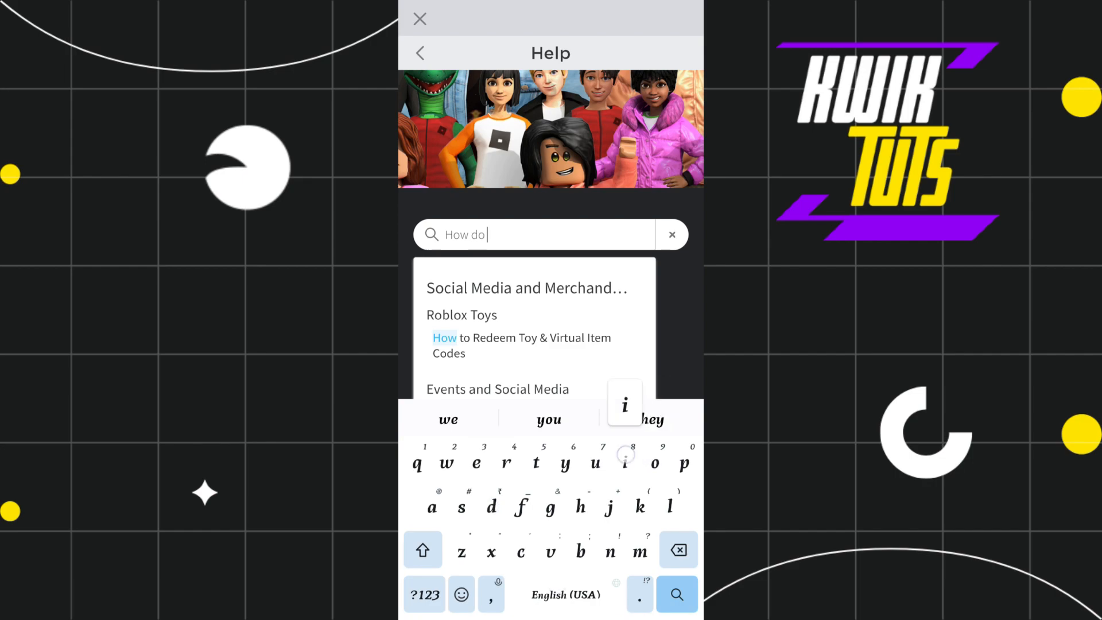
pyautogui.write('i chan')
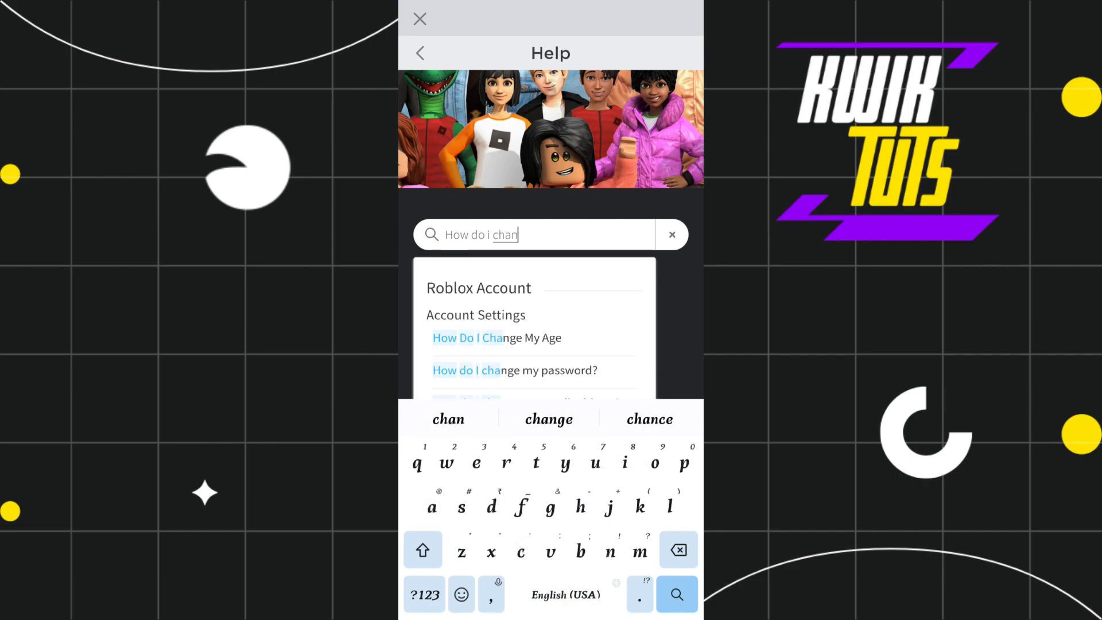
pyautogui.click(549, 418)
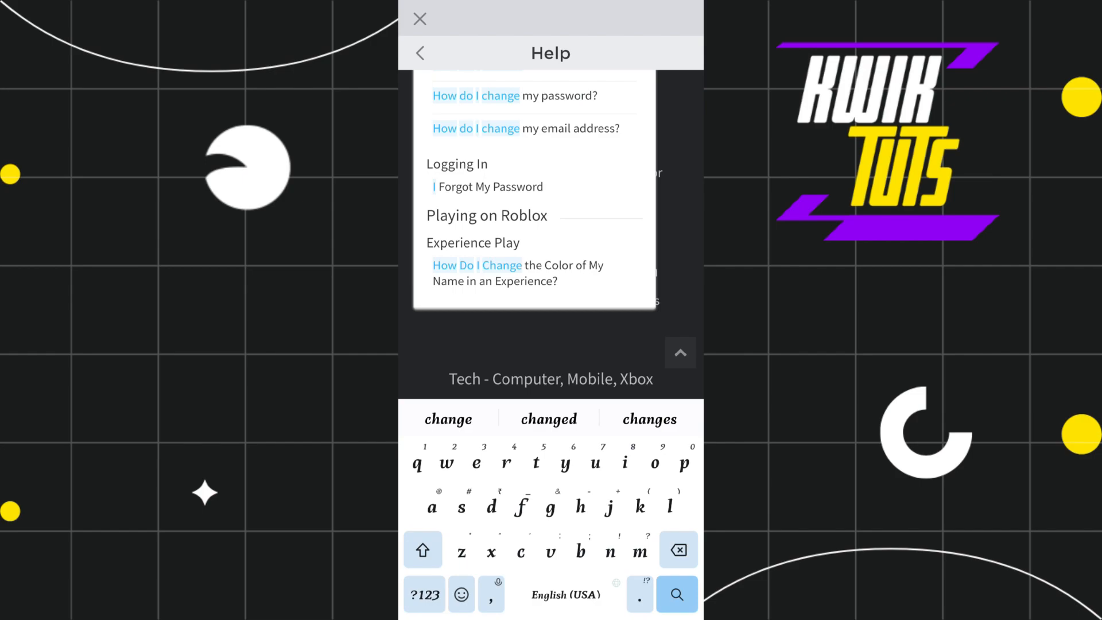
# Step: Read 'How Do I Change the Color of My Name in an Experience?', which says colours are random
pyautogui.click(517, 273)
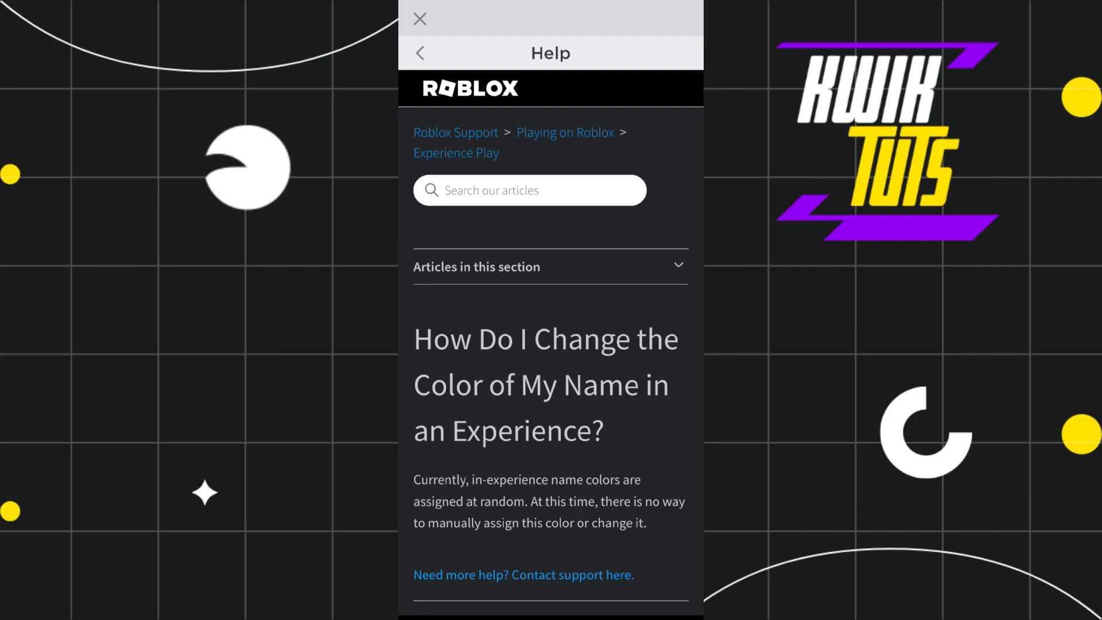
pyautogui.scroll(-3)
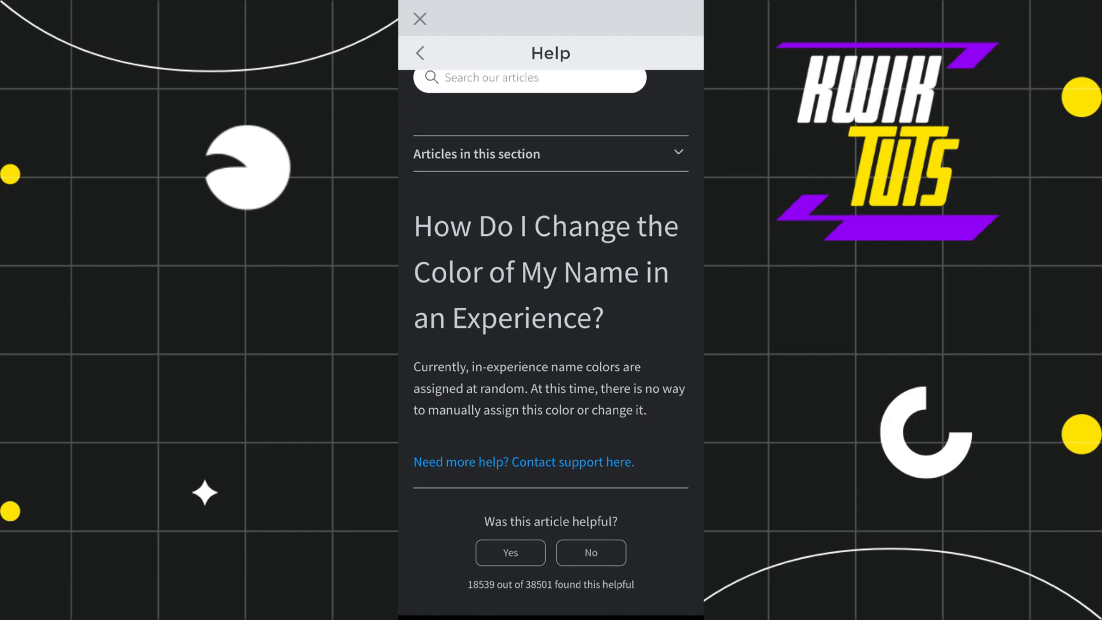